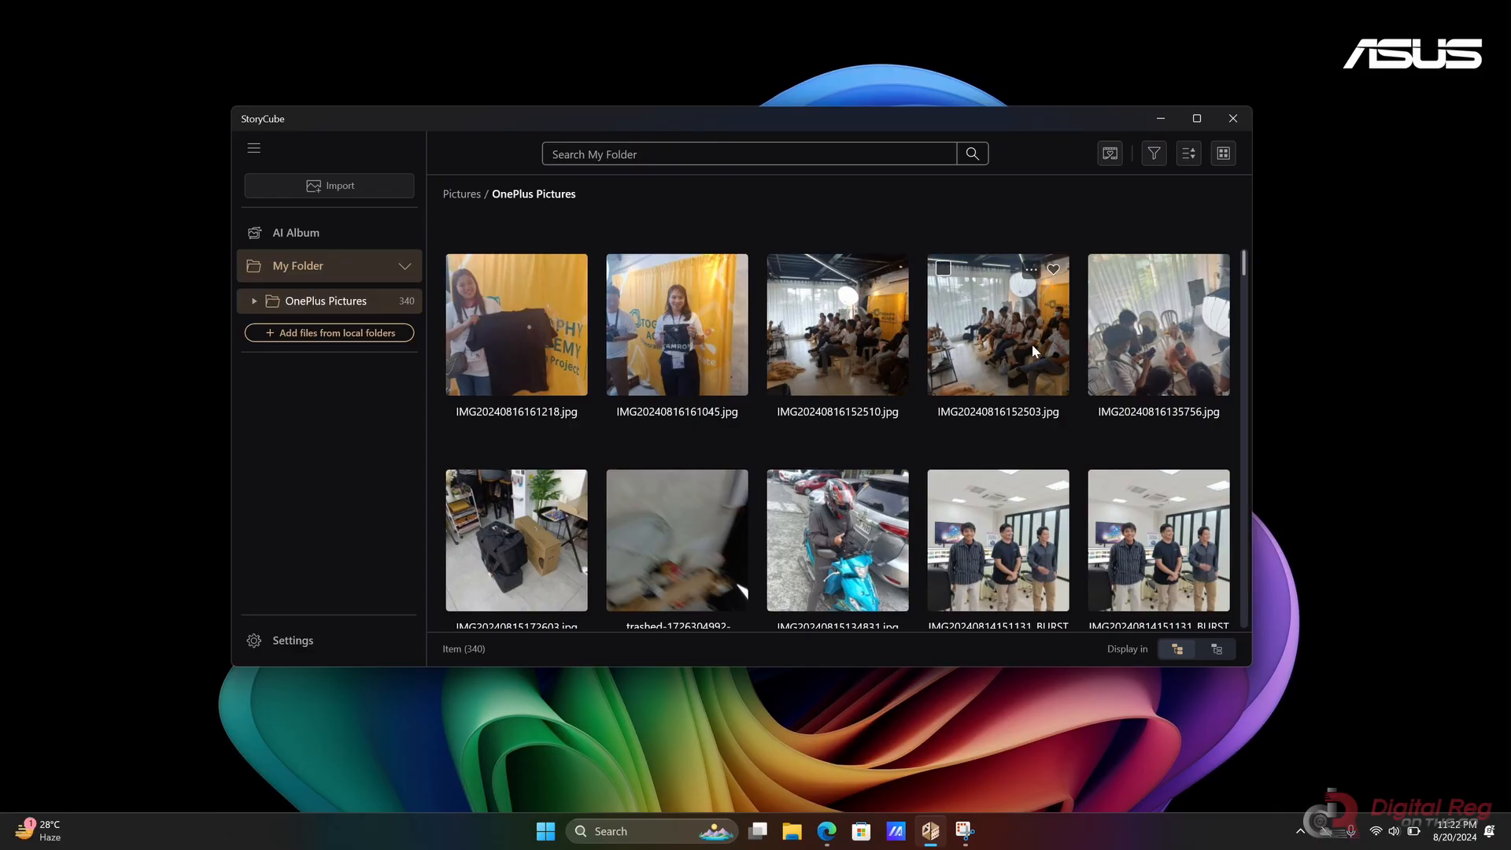
# Step: Scroll the folder, then filter it by type to show only the 24 videos
pyautogui.scroll(-3)
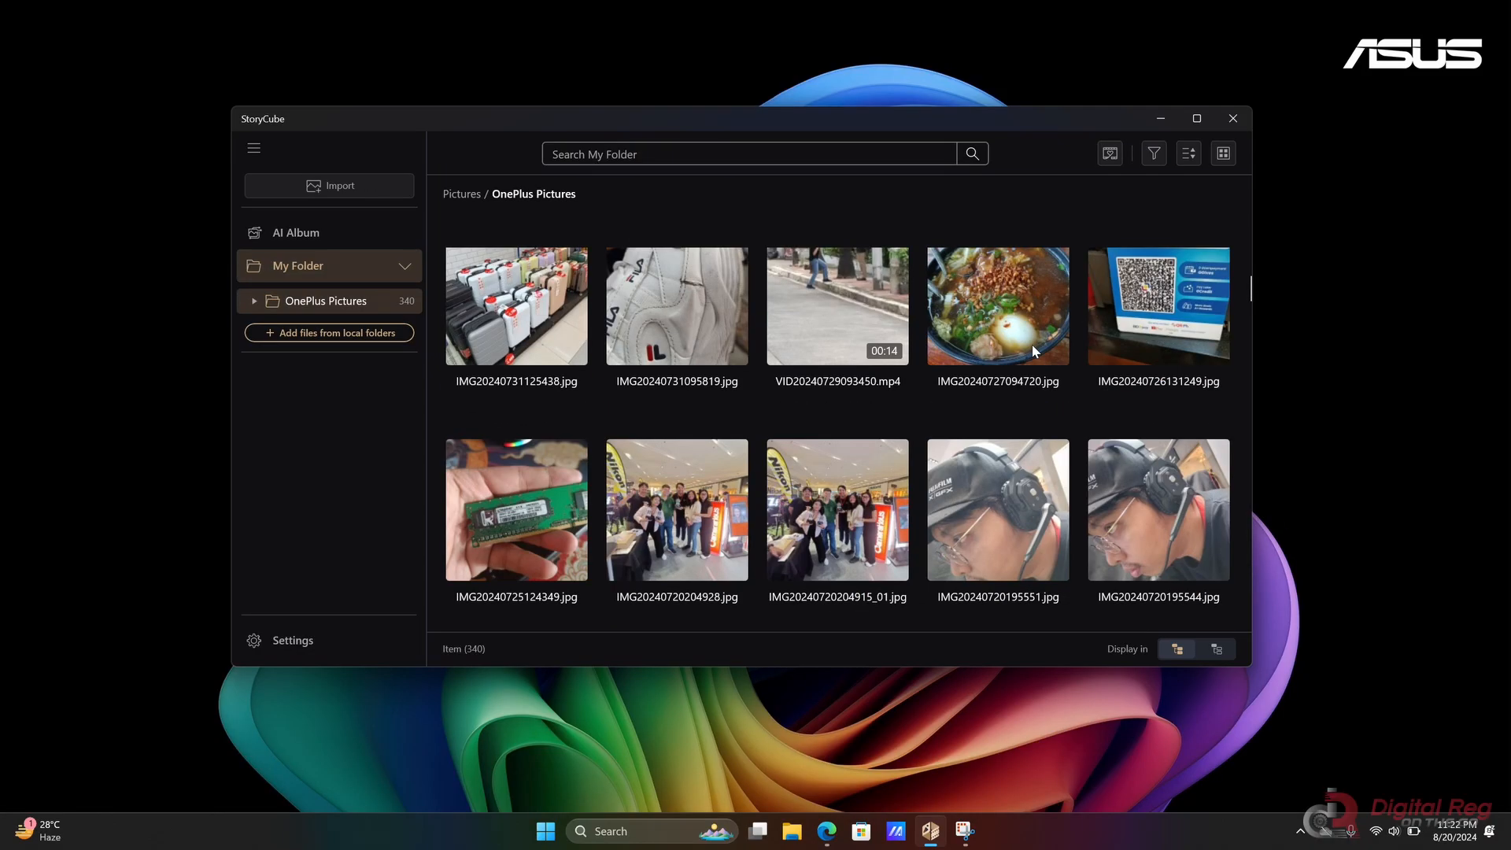
pyautogui.scroll(-3)
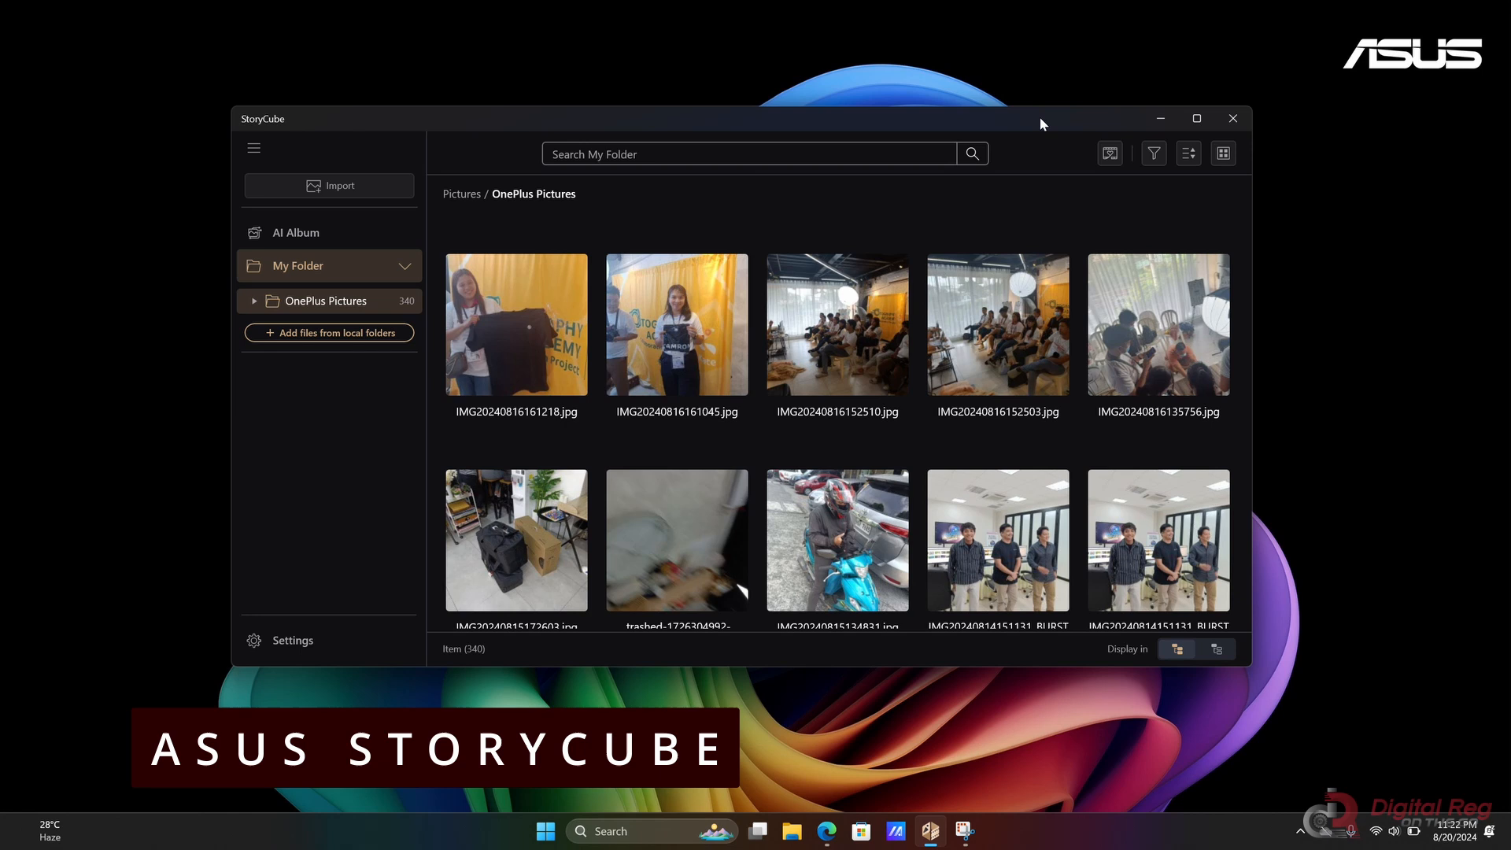
pyautogui.scroll(-3)
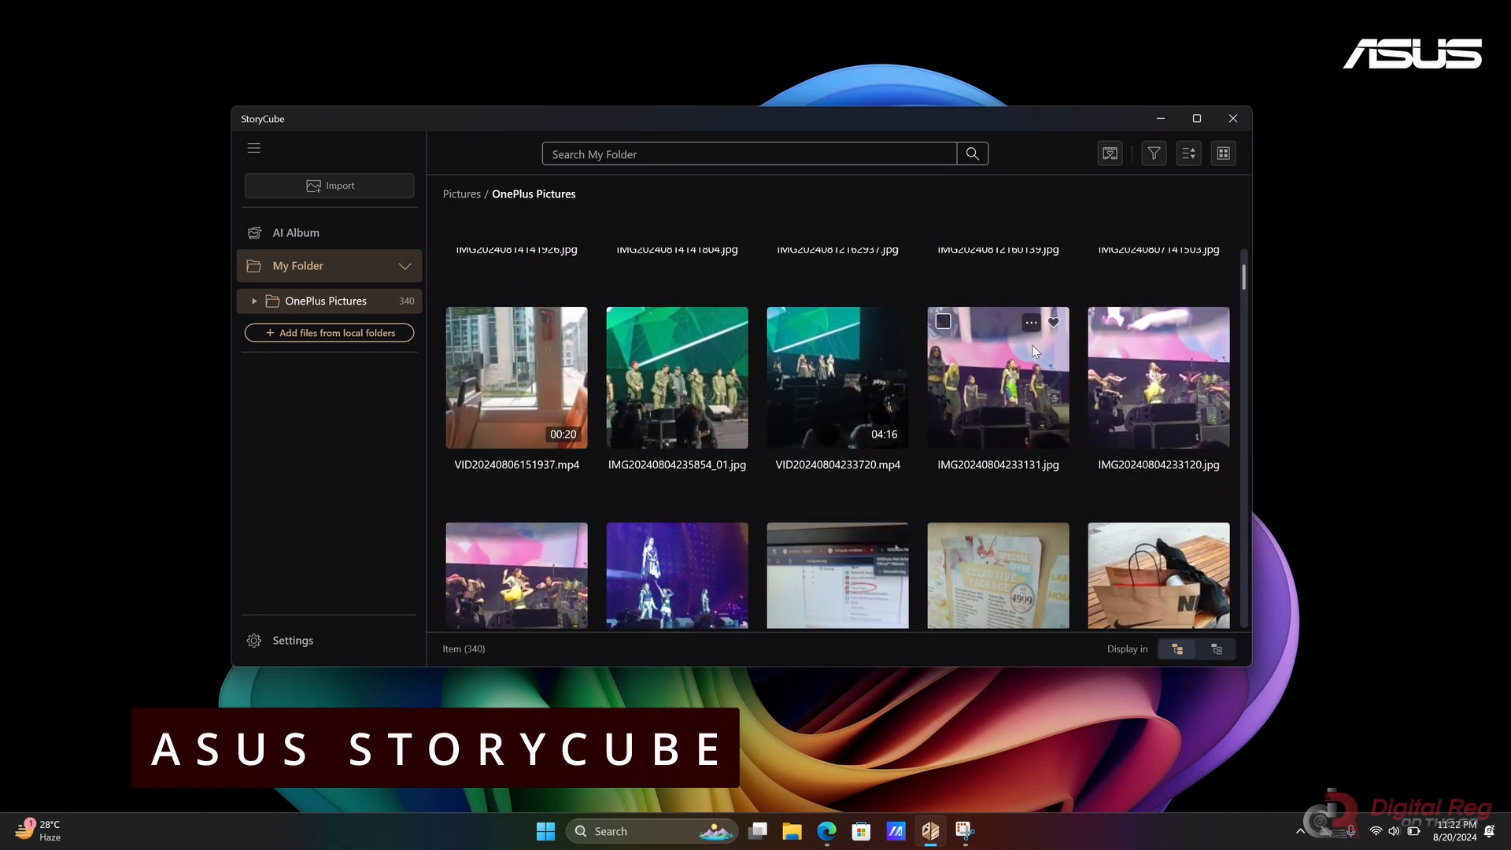
pyautogui.scroll(-3)
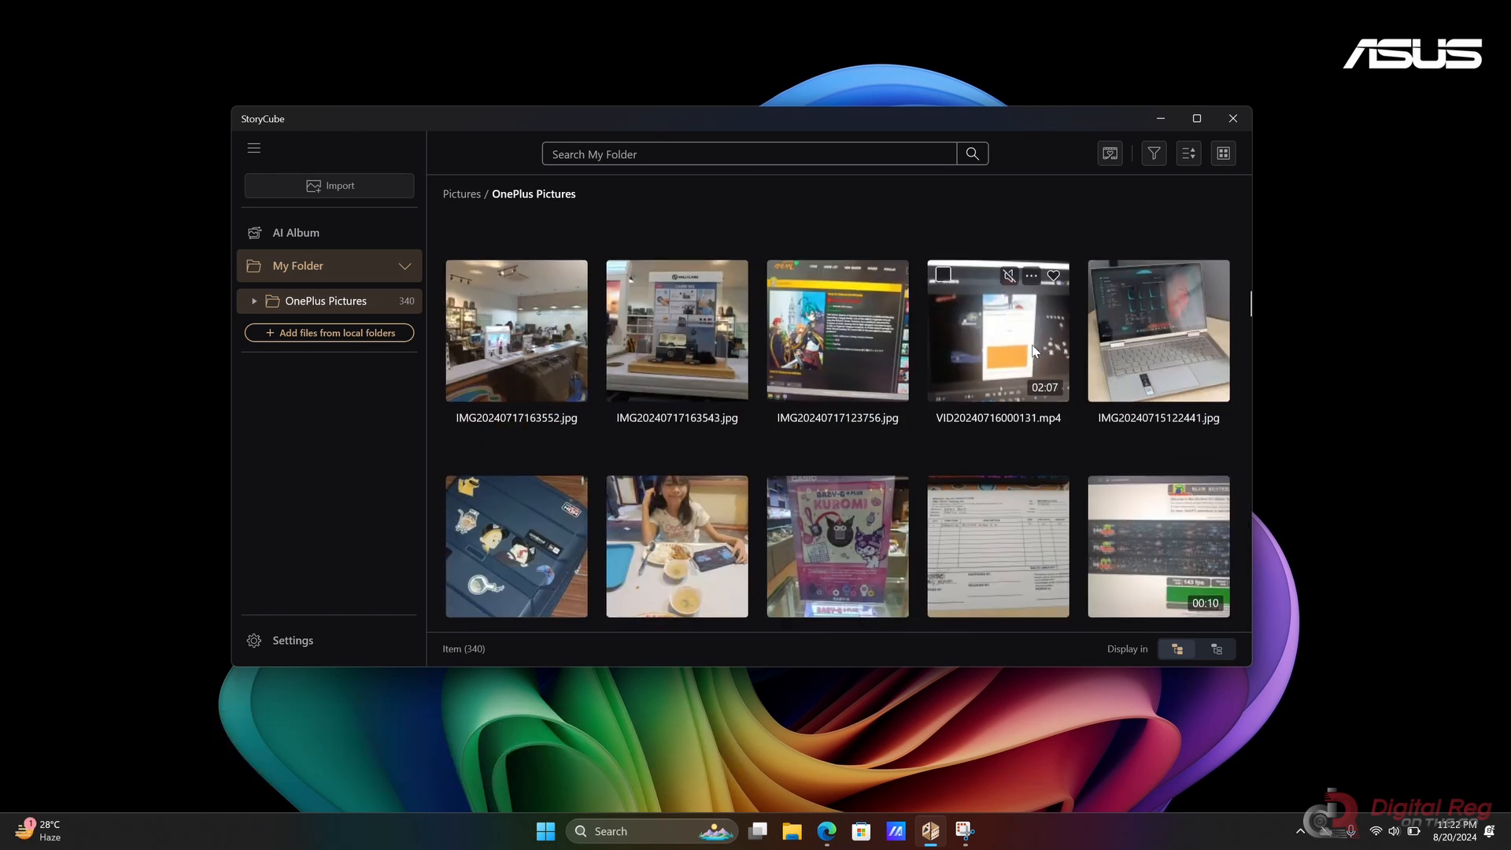
pyautogui.scroll(-3)
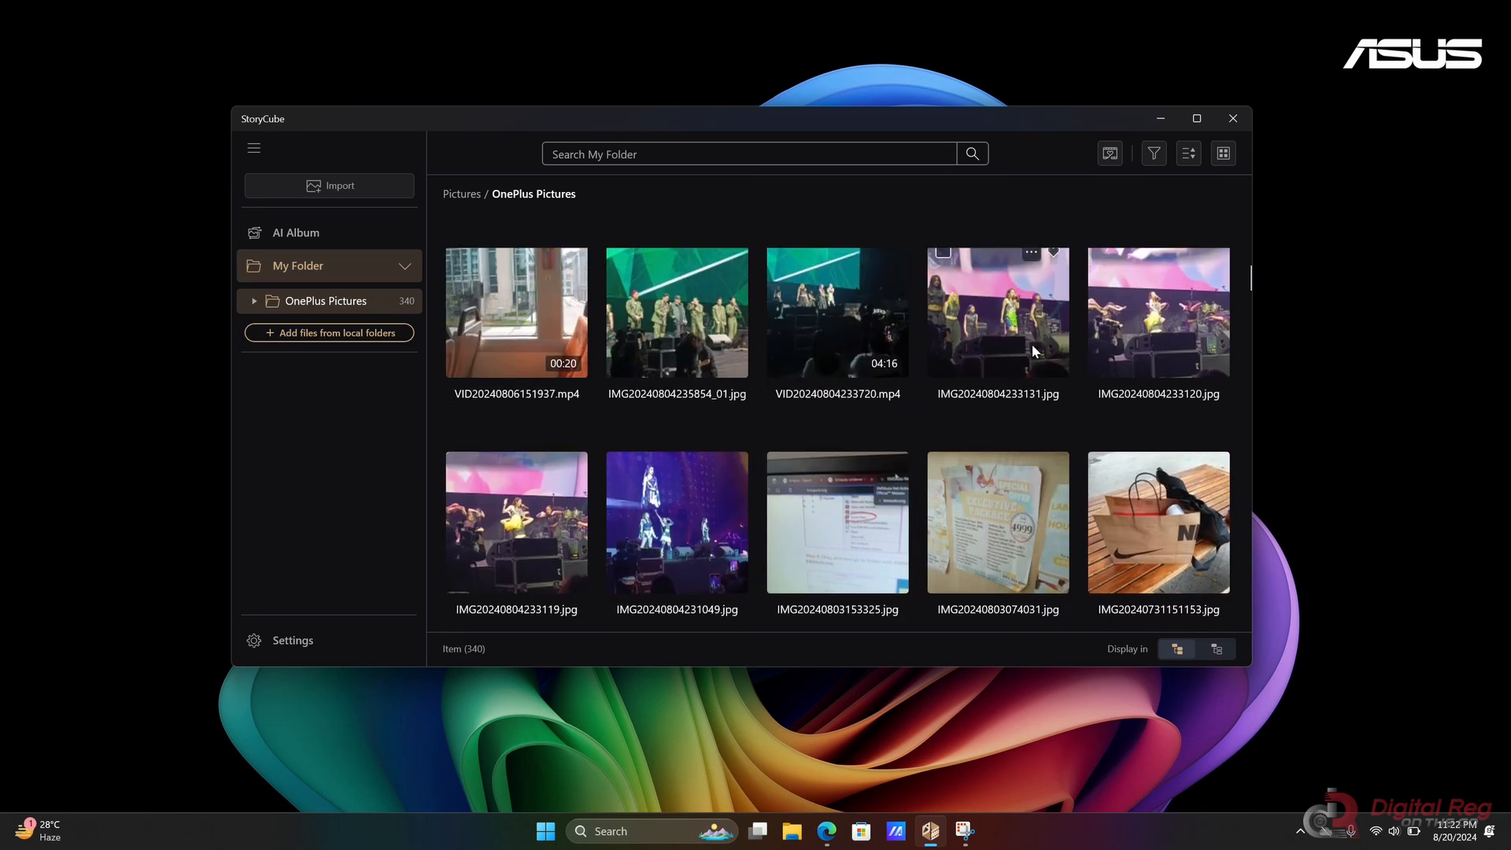
pyautogui.scroll(-3)
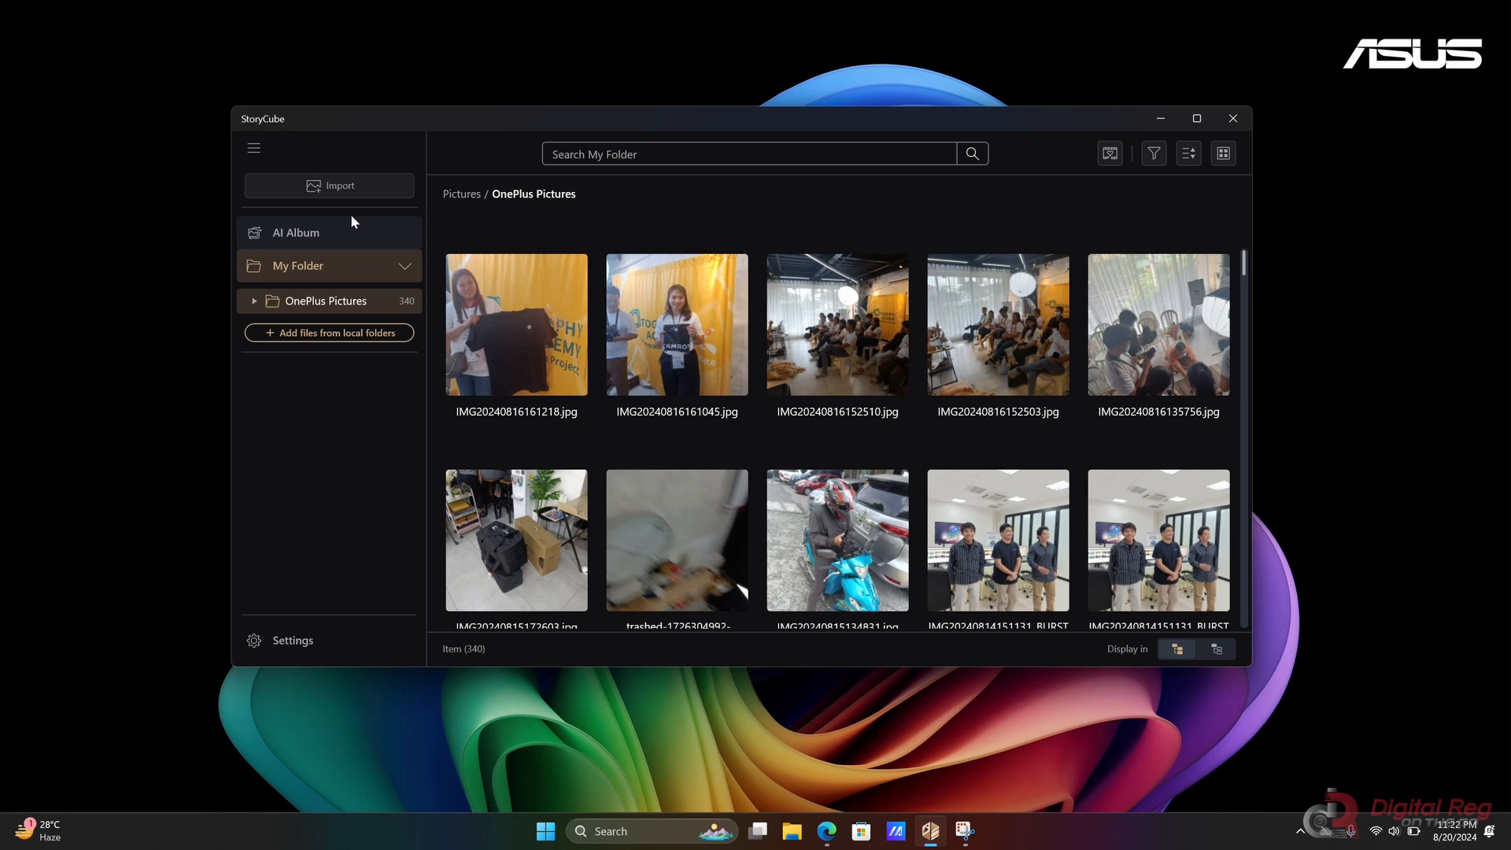
pyautogui.click(1152, 153)
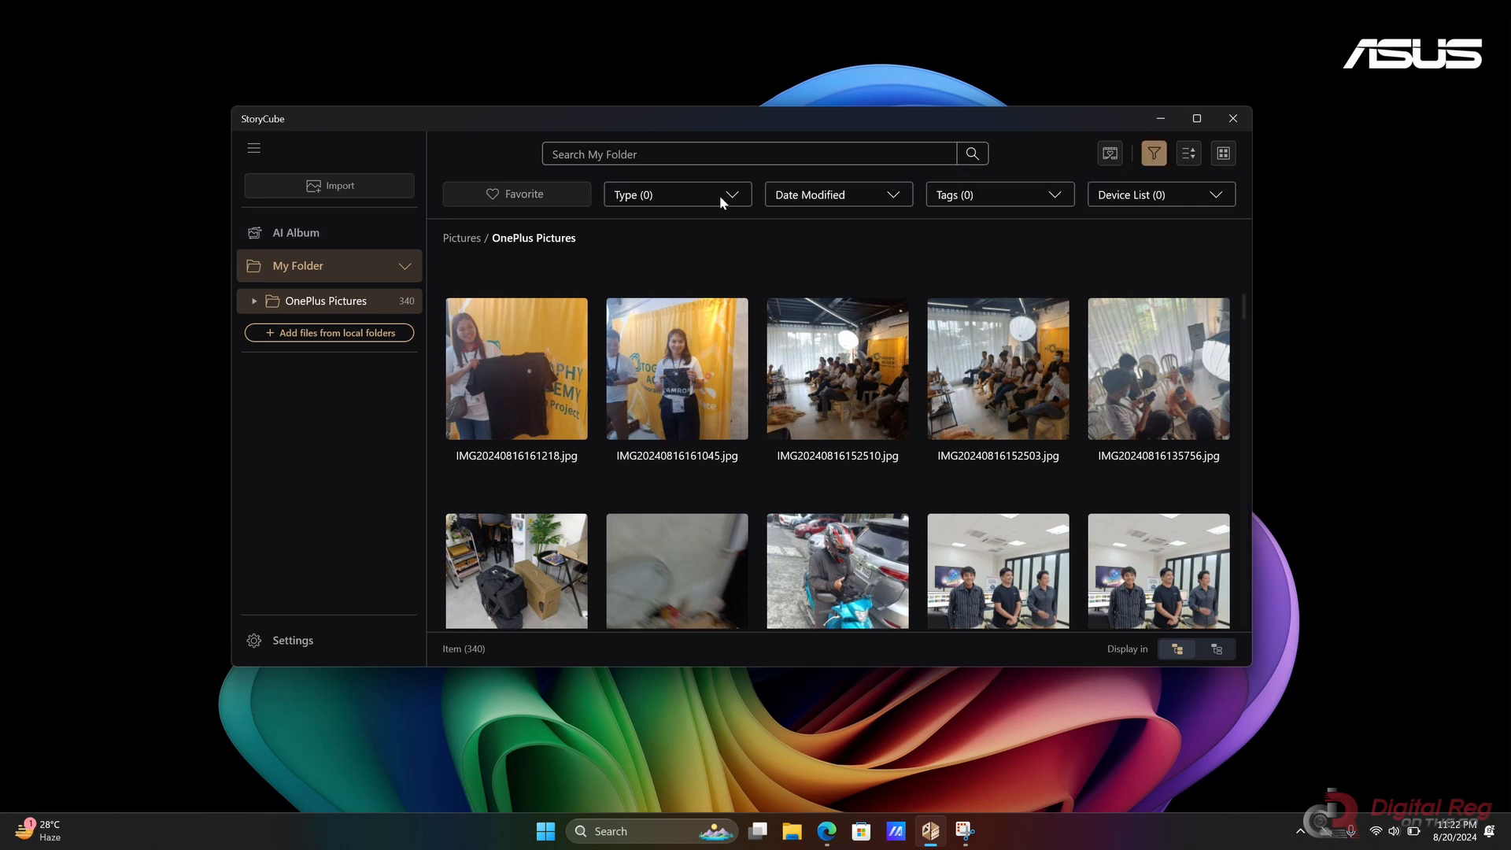
pyautogui.click(677, 194)
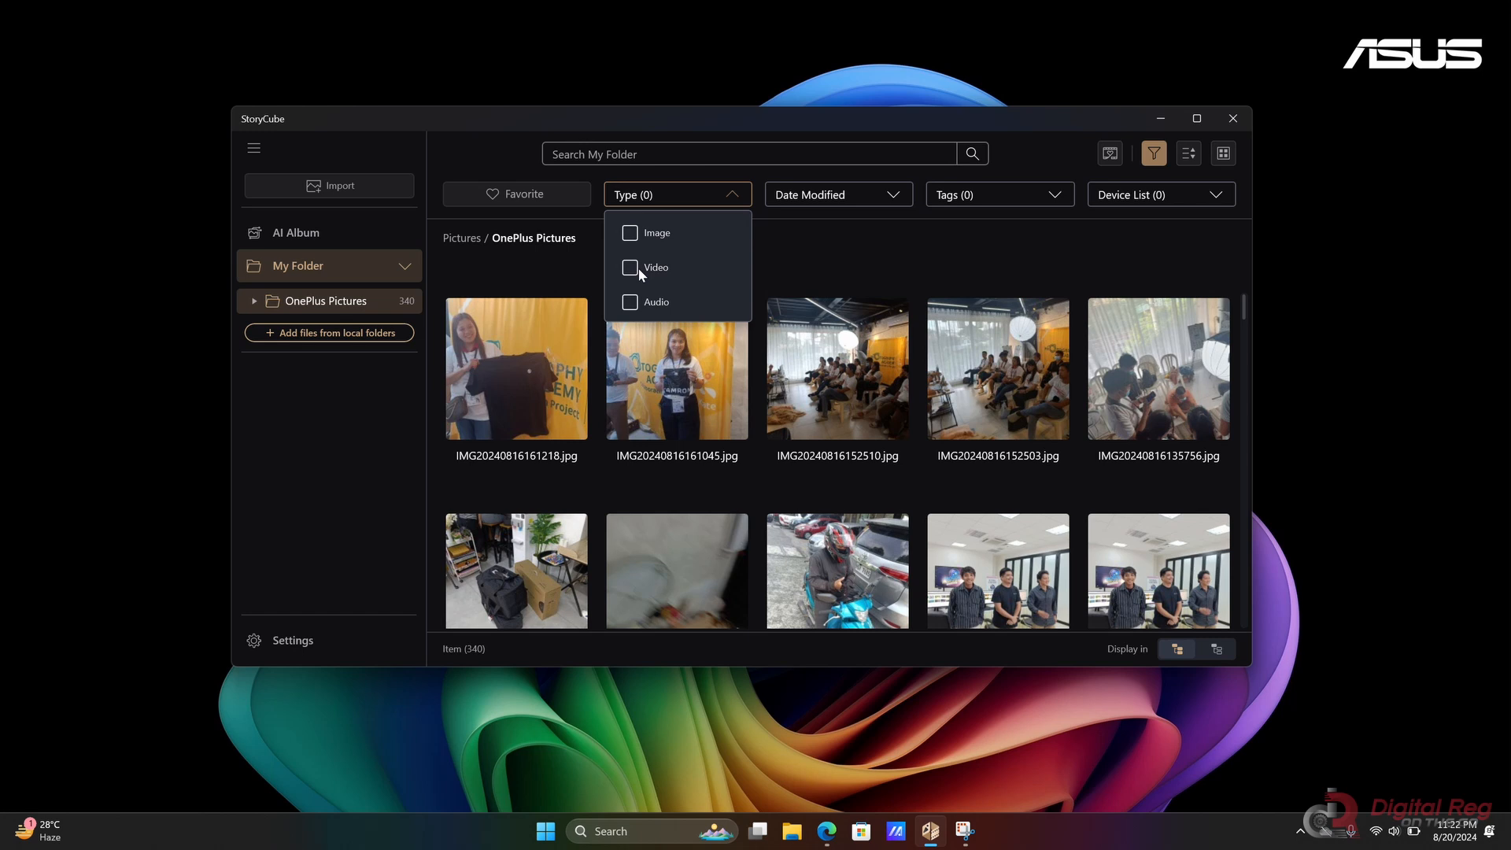
pyautogui.click(630, 267)
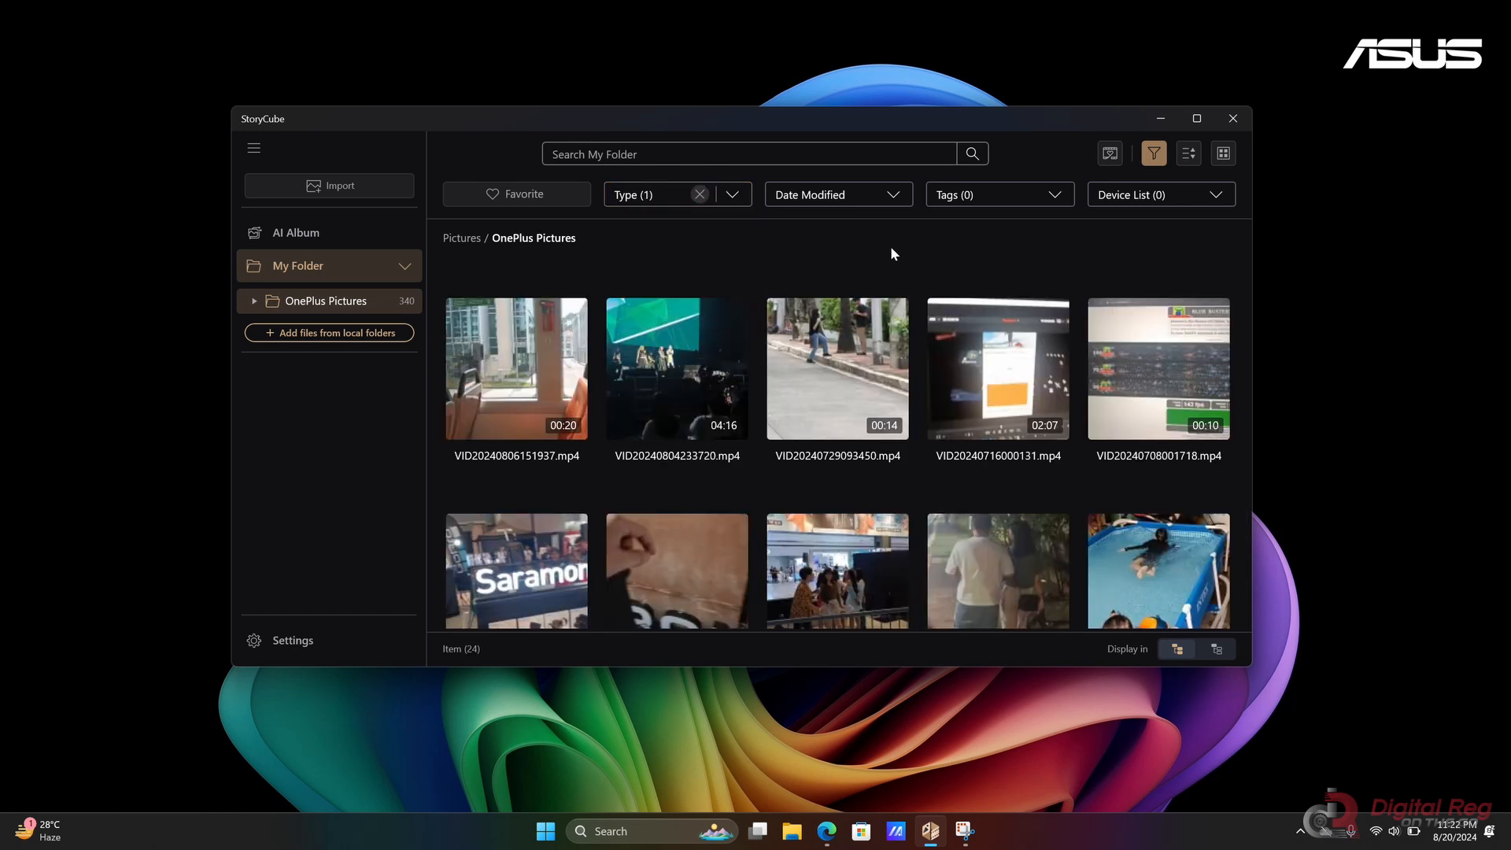
# Step: Clear the Video type filter so all 340 items return
pyautogui.scroll(-3)
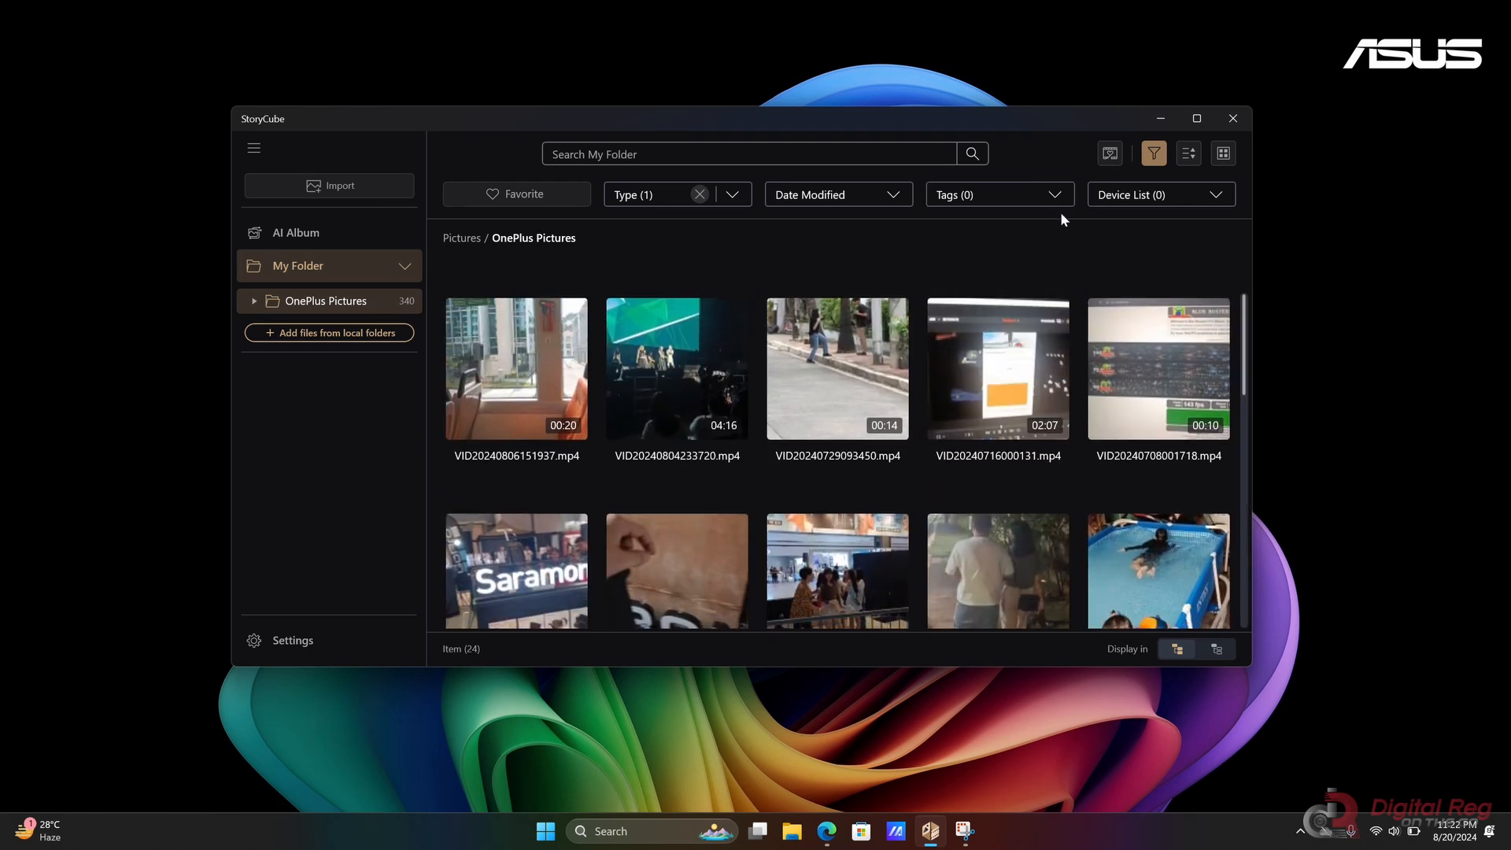
pyautogui.click(699, 194)
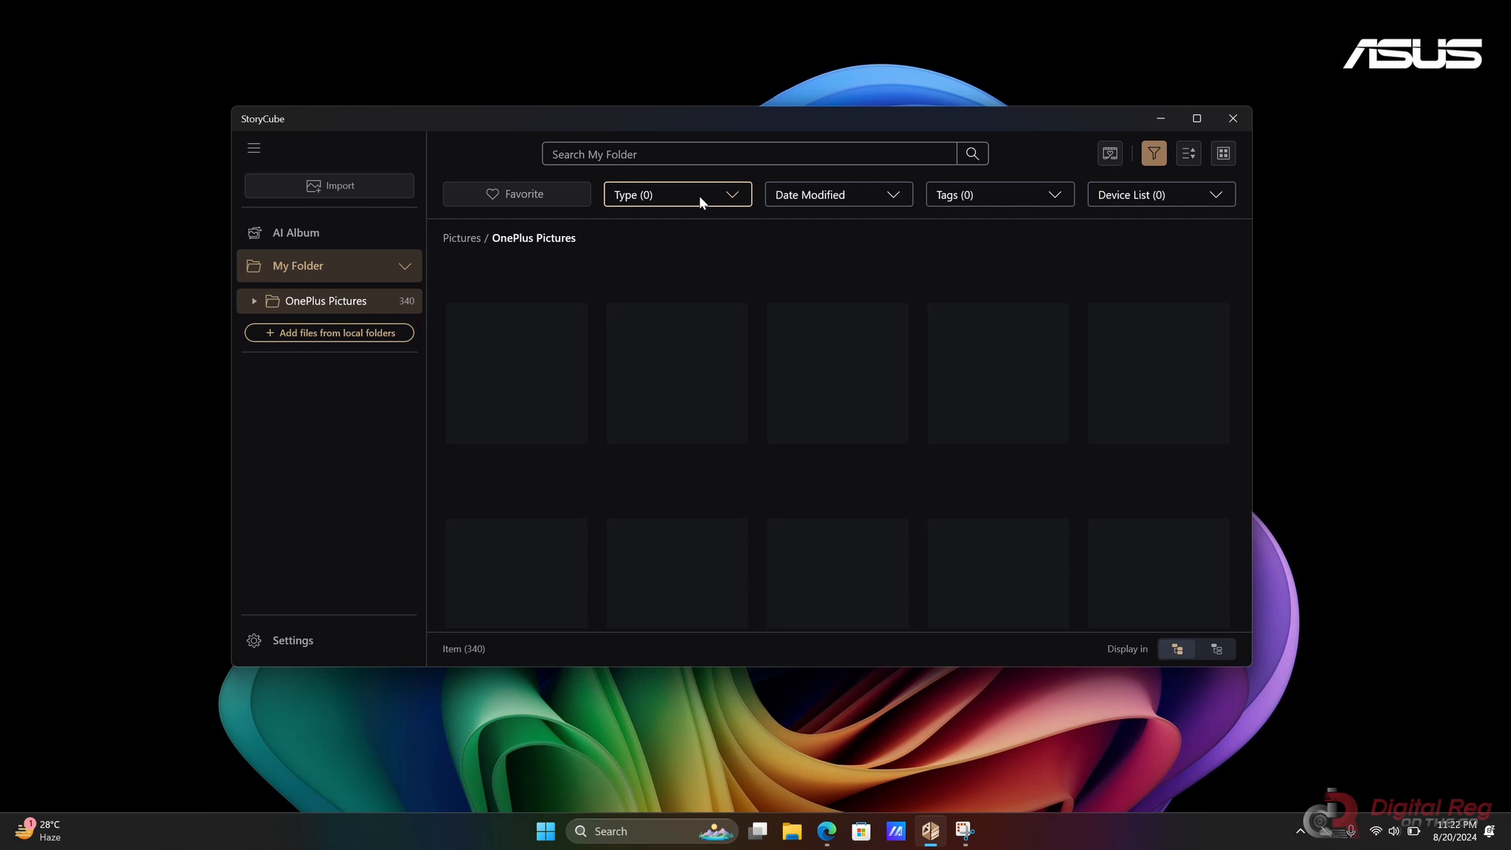
# Step: Browse the first recognised person's face group in the AI Album
pyautogui.click(295, 233)
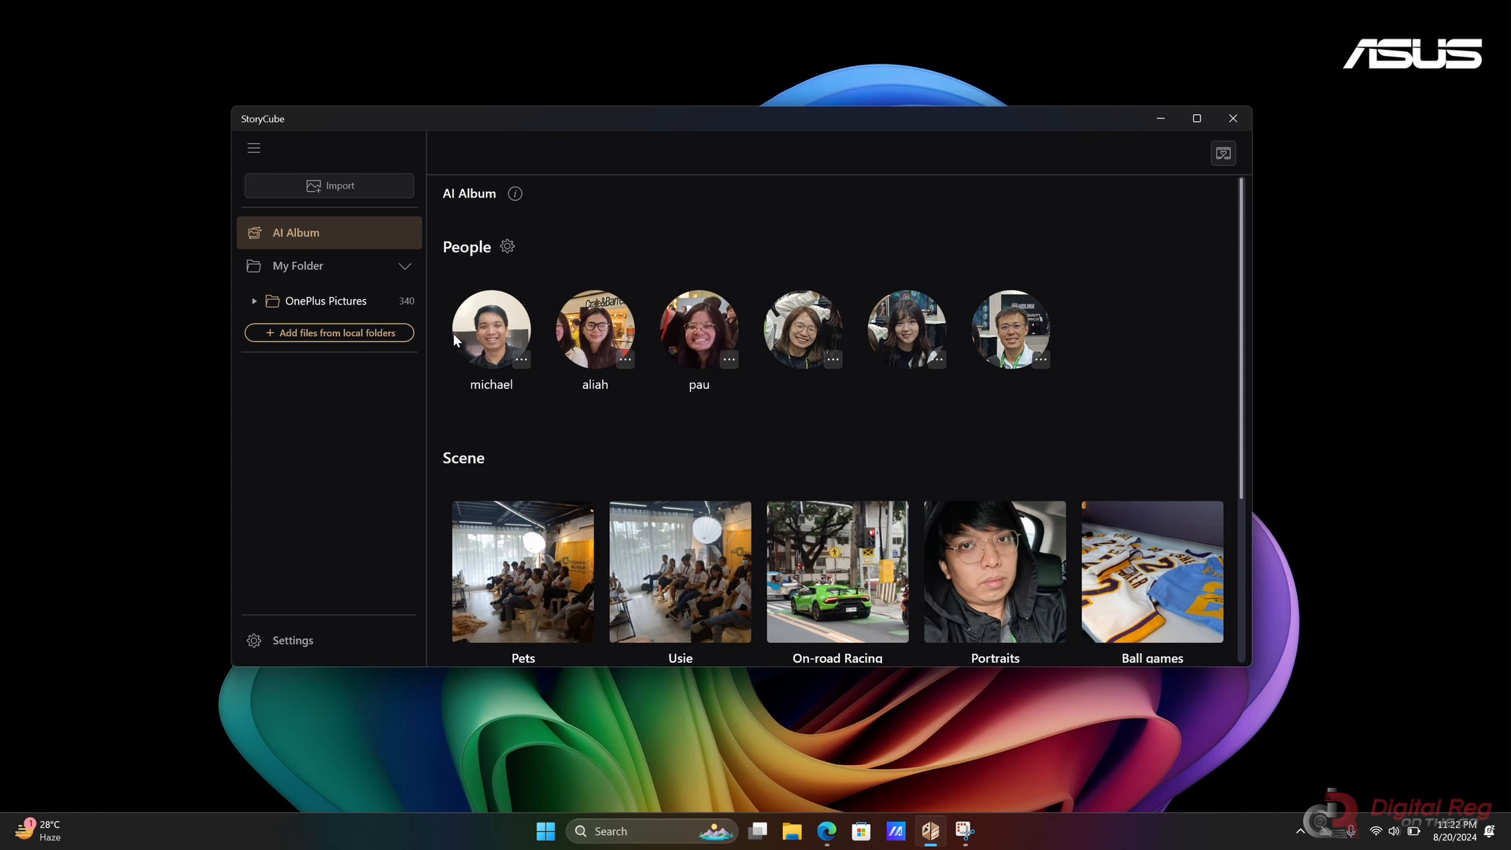
pyautogui.click(490, 329)
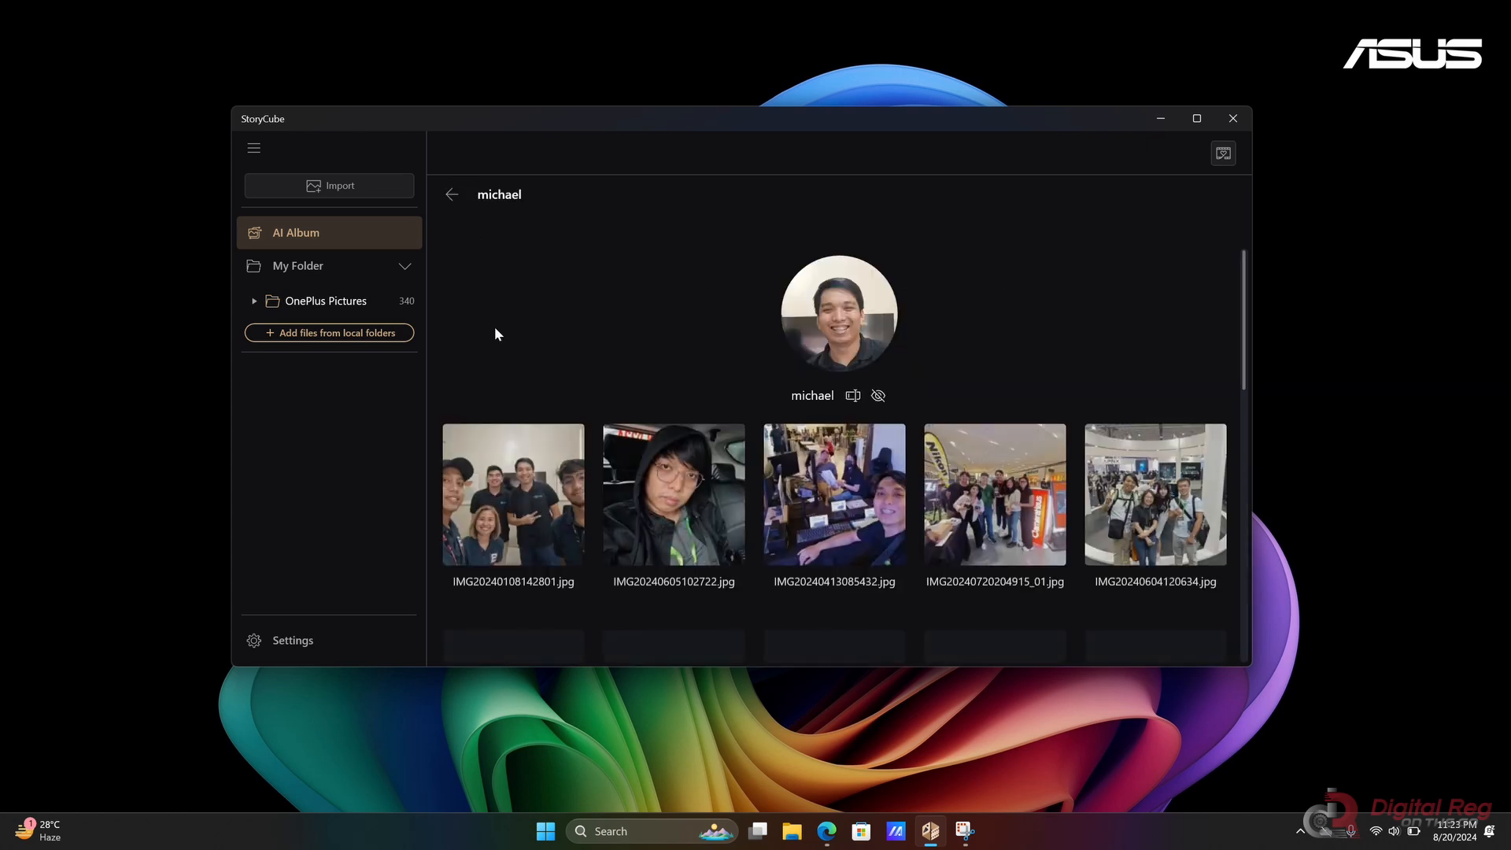
pyautogui.scroll(-3)
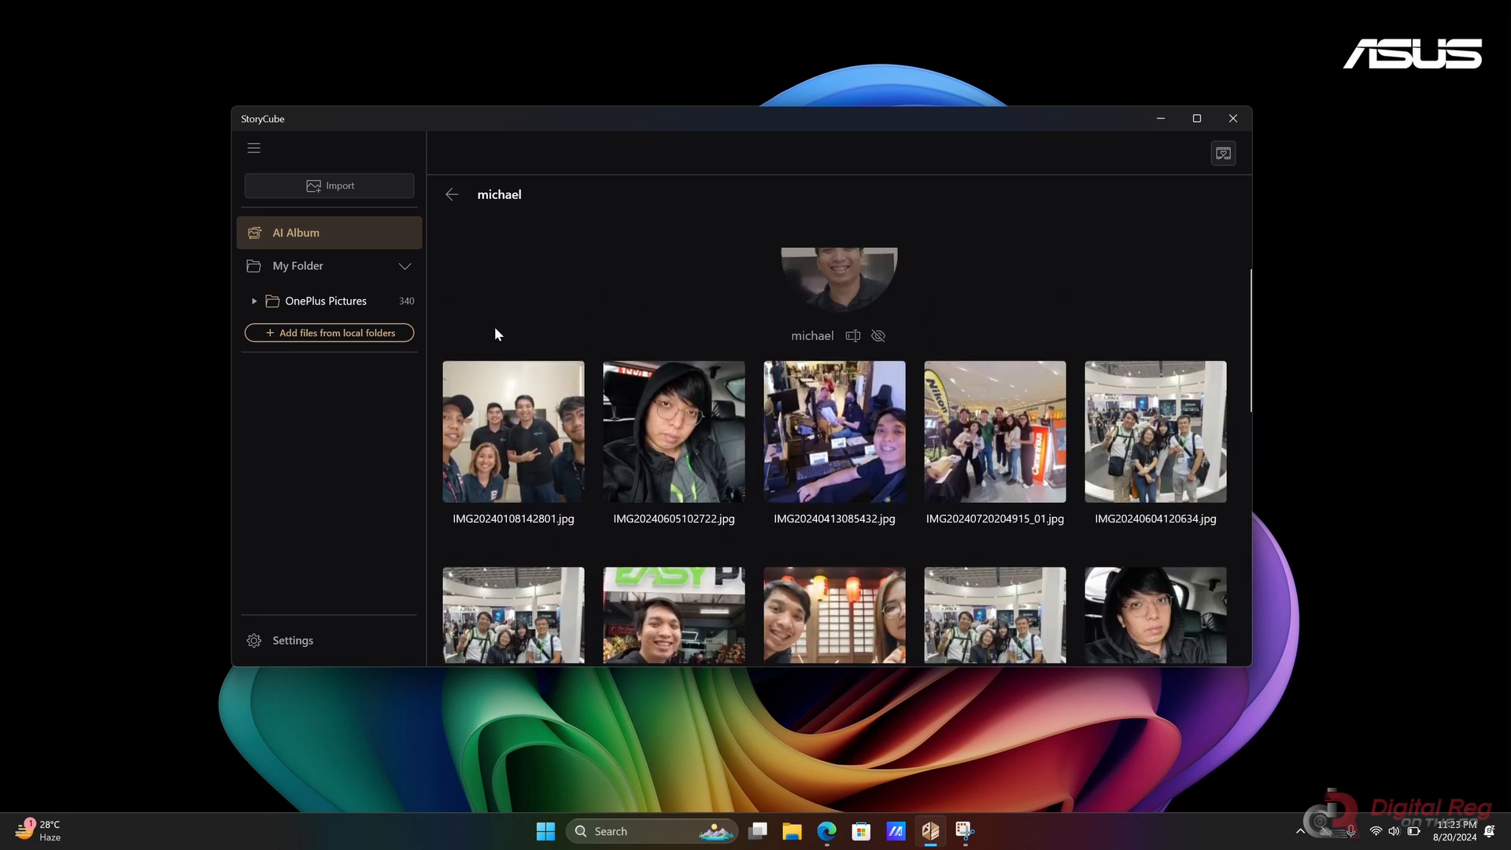
pyautogui.scroll(-3)
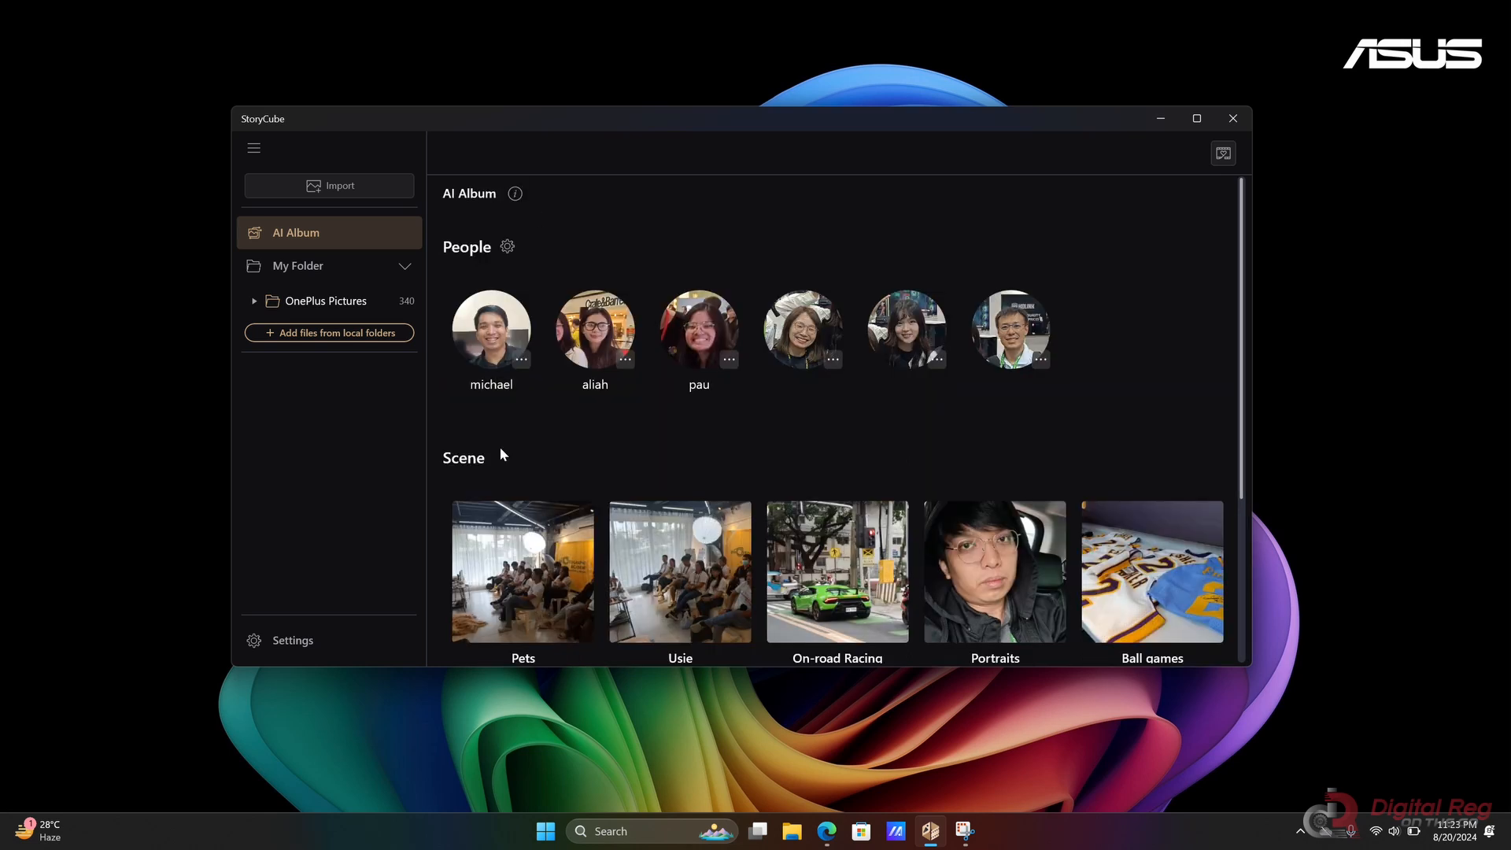
# Step: Browse the Pets scene album, then enter On-road Racing and select its first photo
pyautogui.click(523, 572)
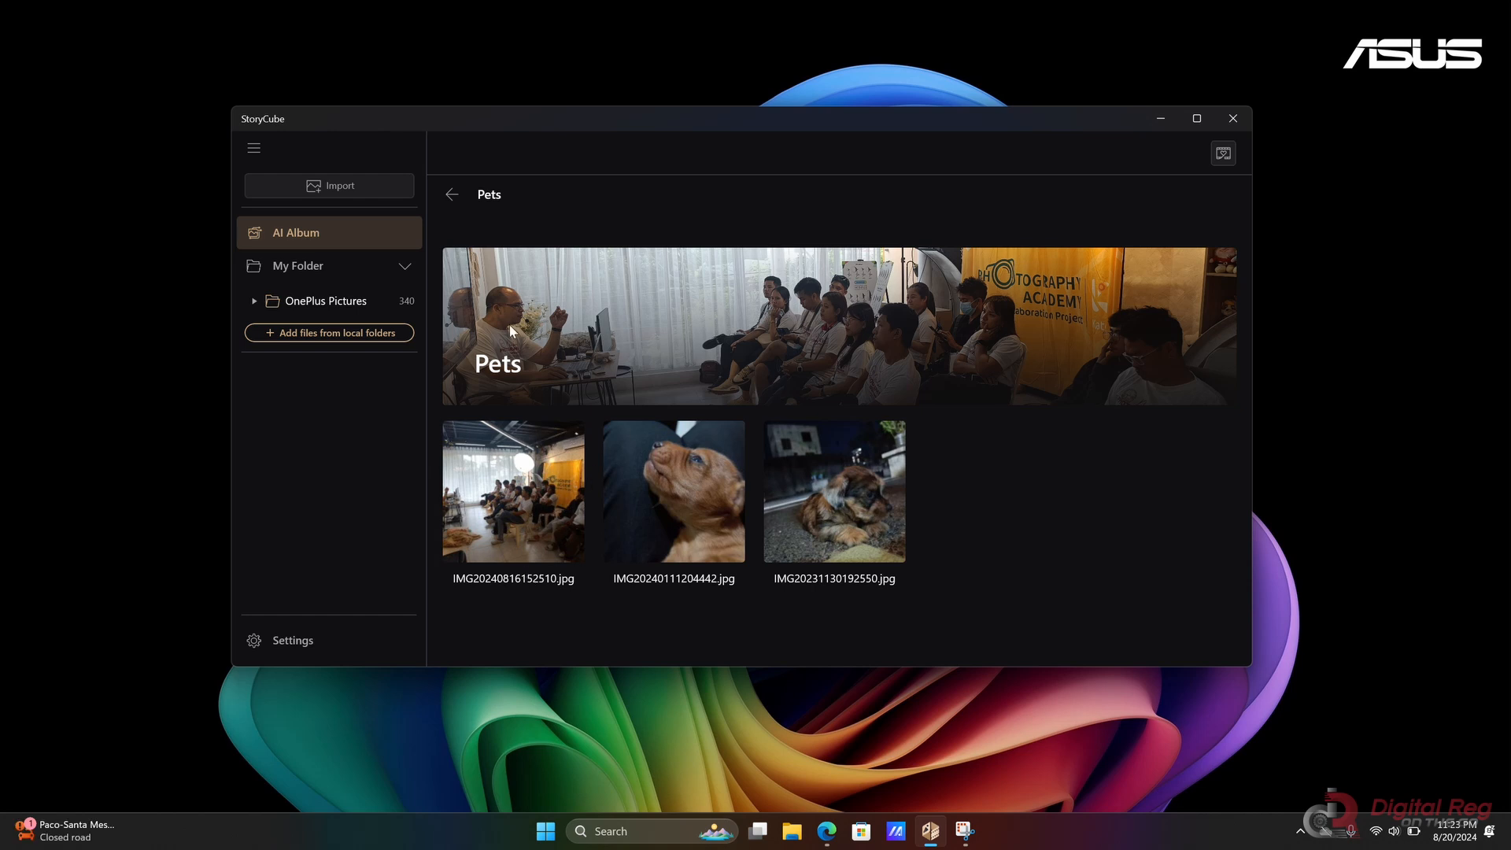
pyautogui.moveTo(451, 195)
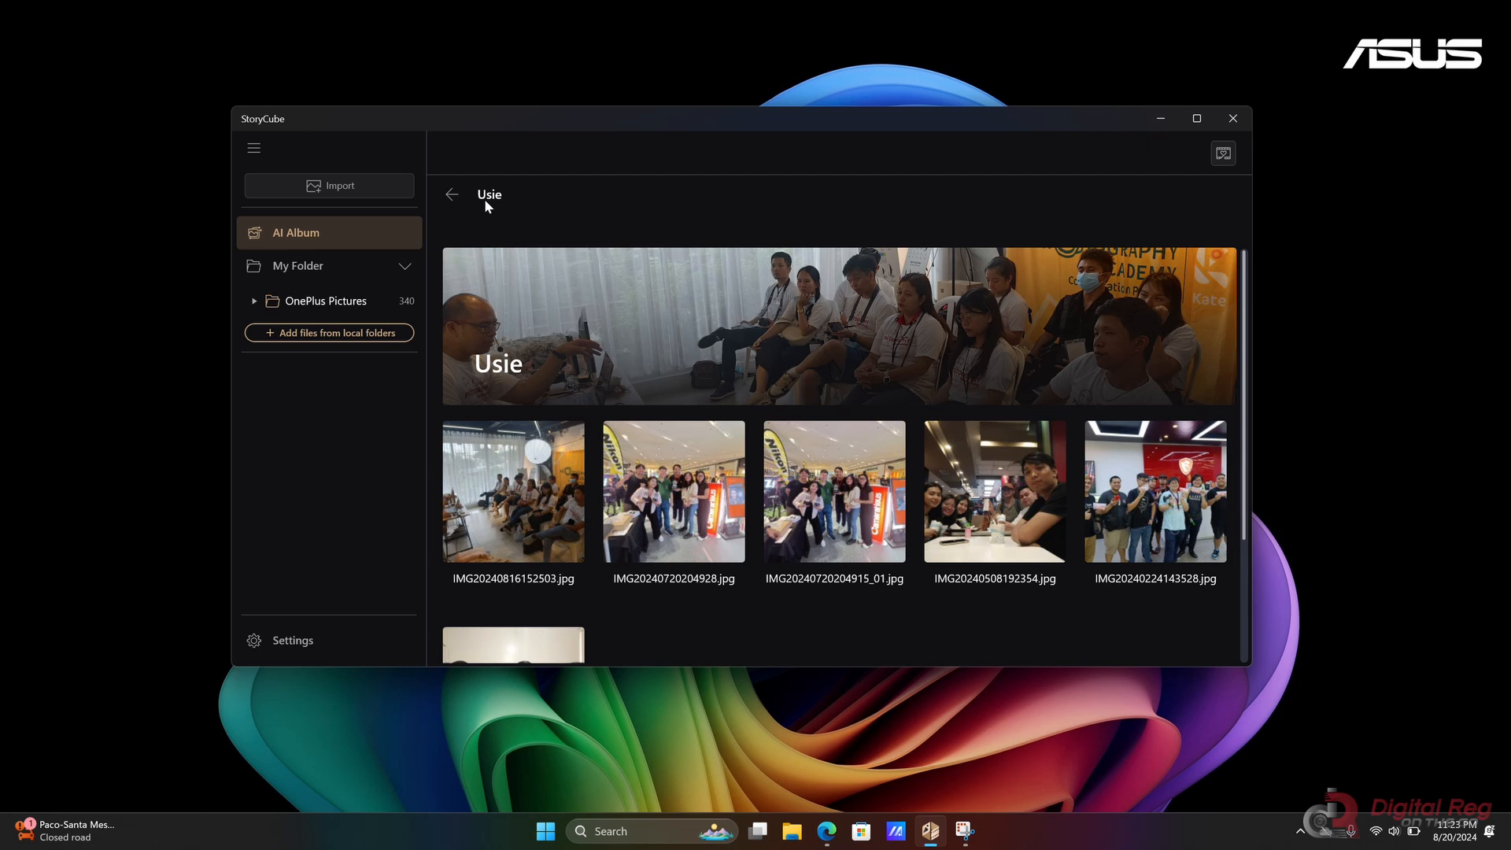
pyautogui.click(452, 194)
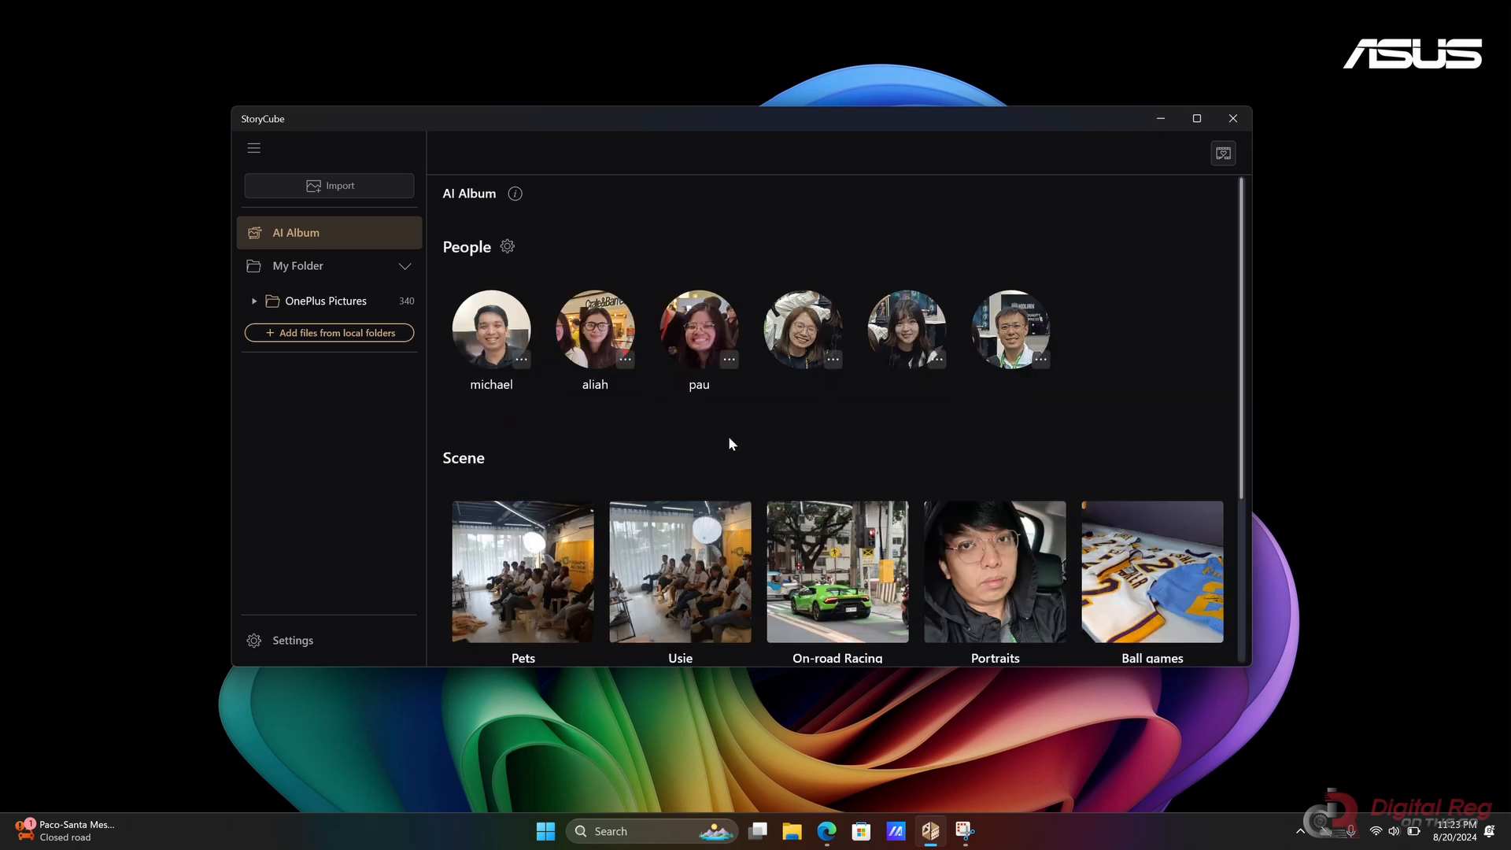
pyautogui.click(836, 570)
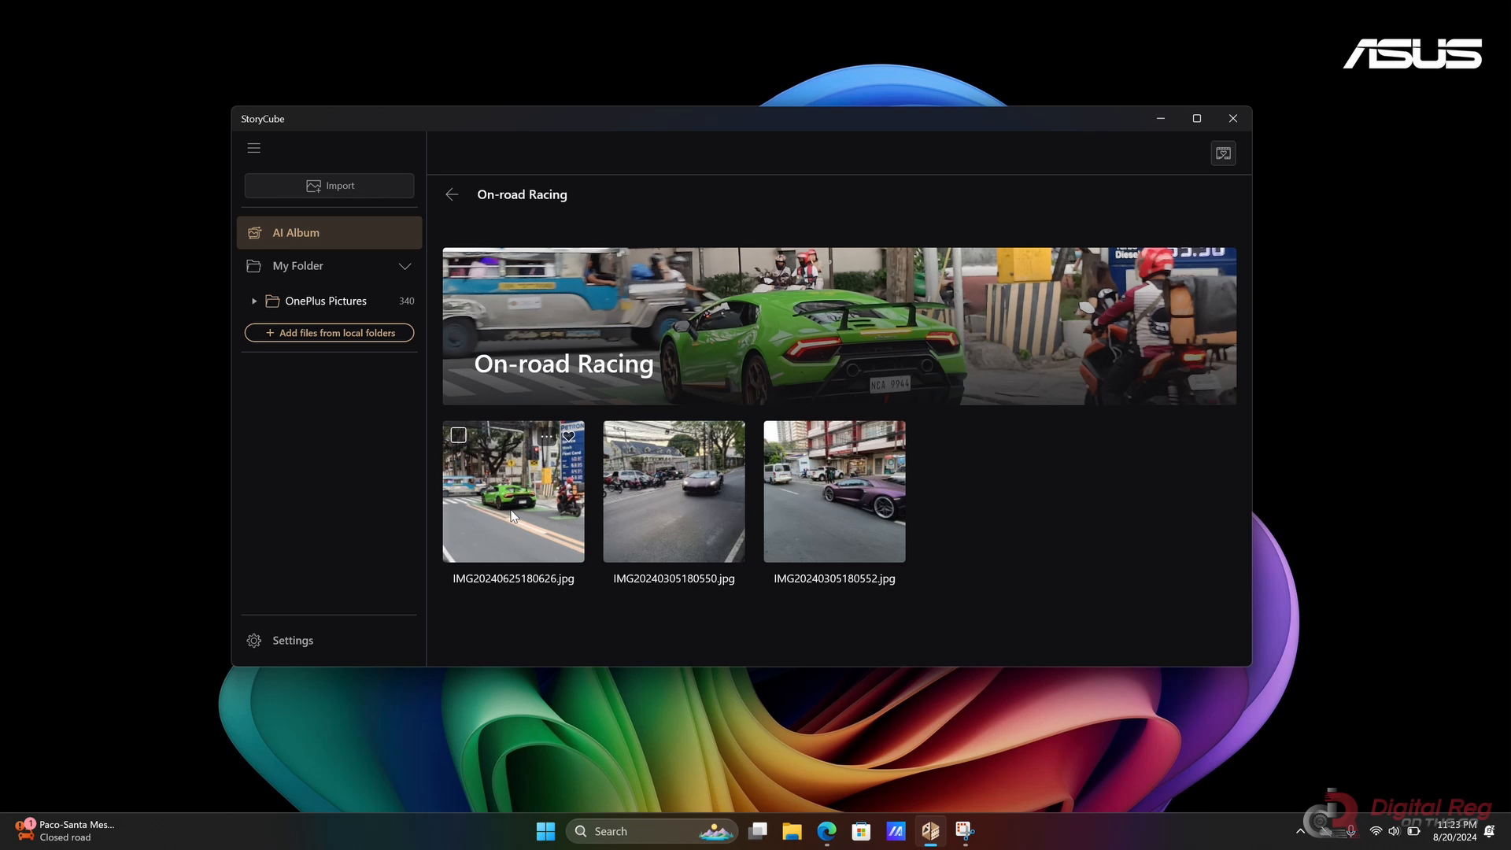
pyautogui.click(458, 434)
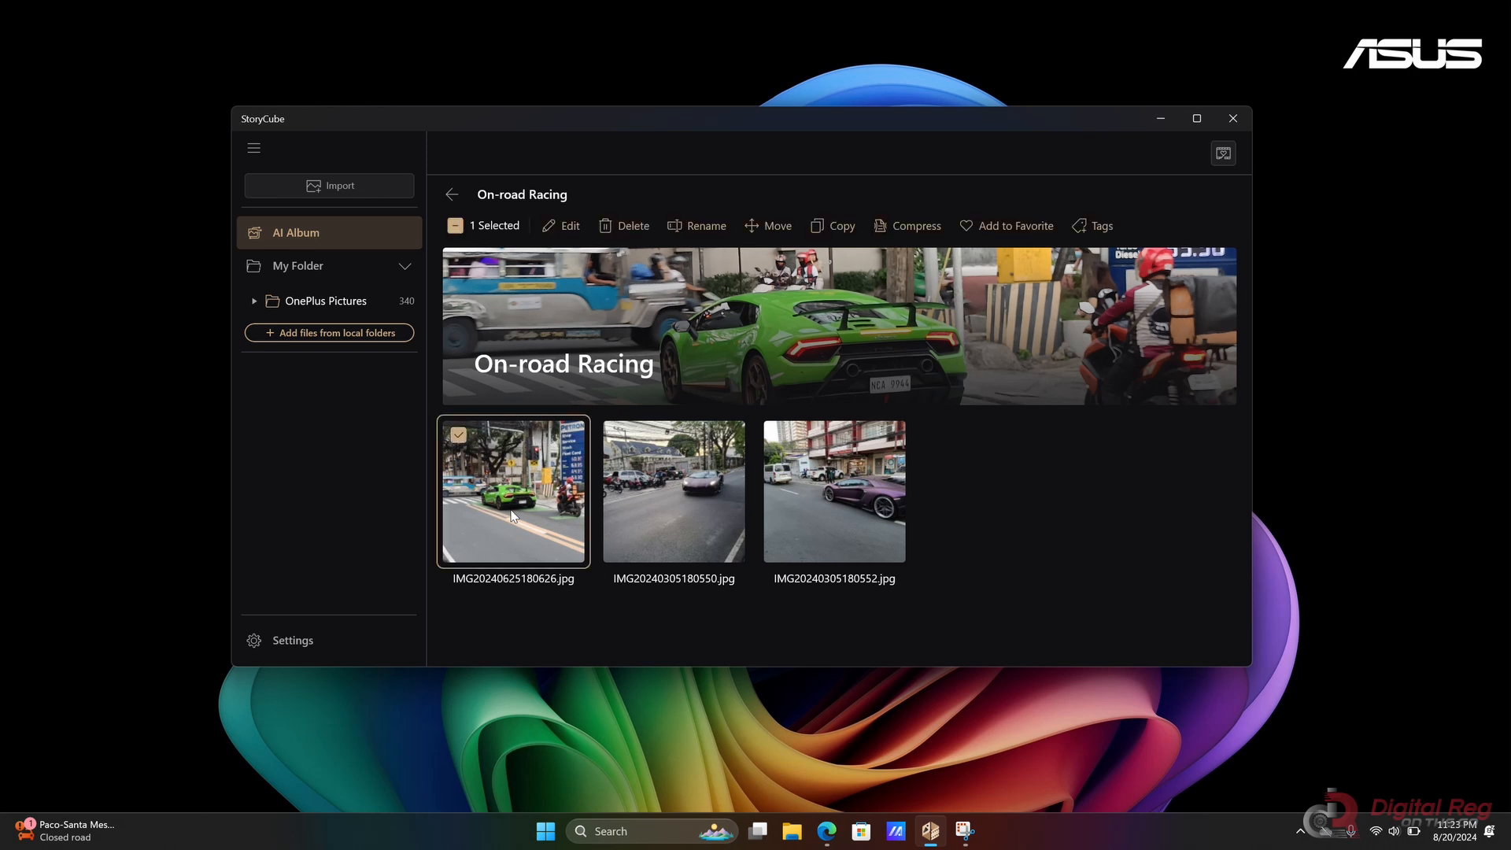
pyautogui.doubleClick(513, 490)
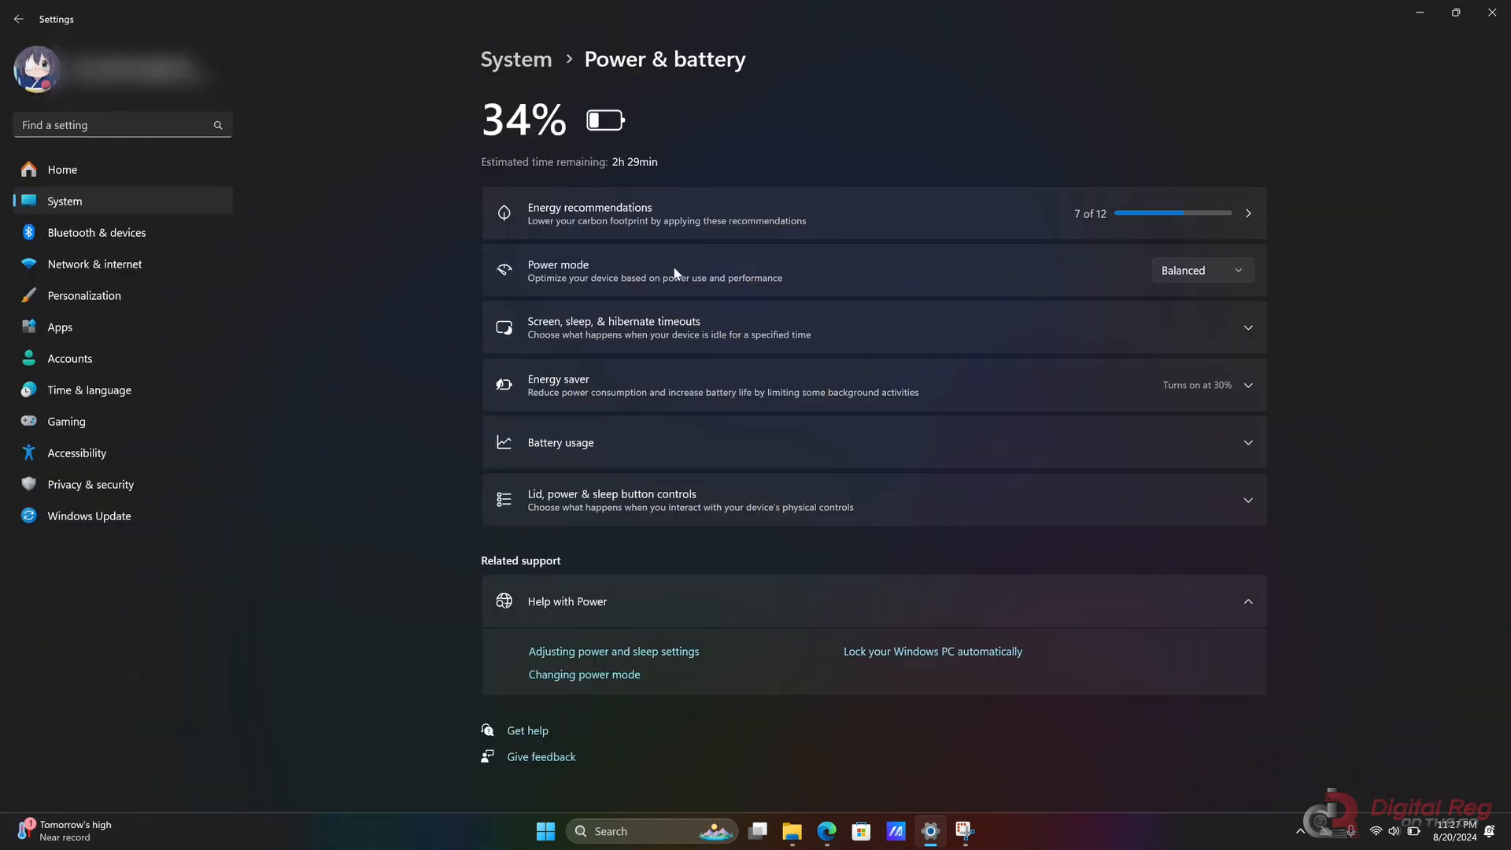
pyautogui.moveTo(1253, 328)
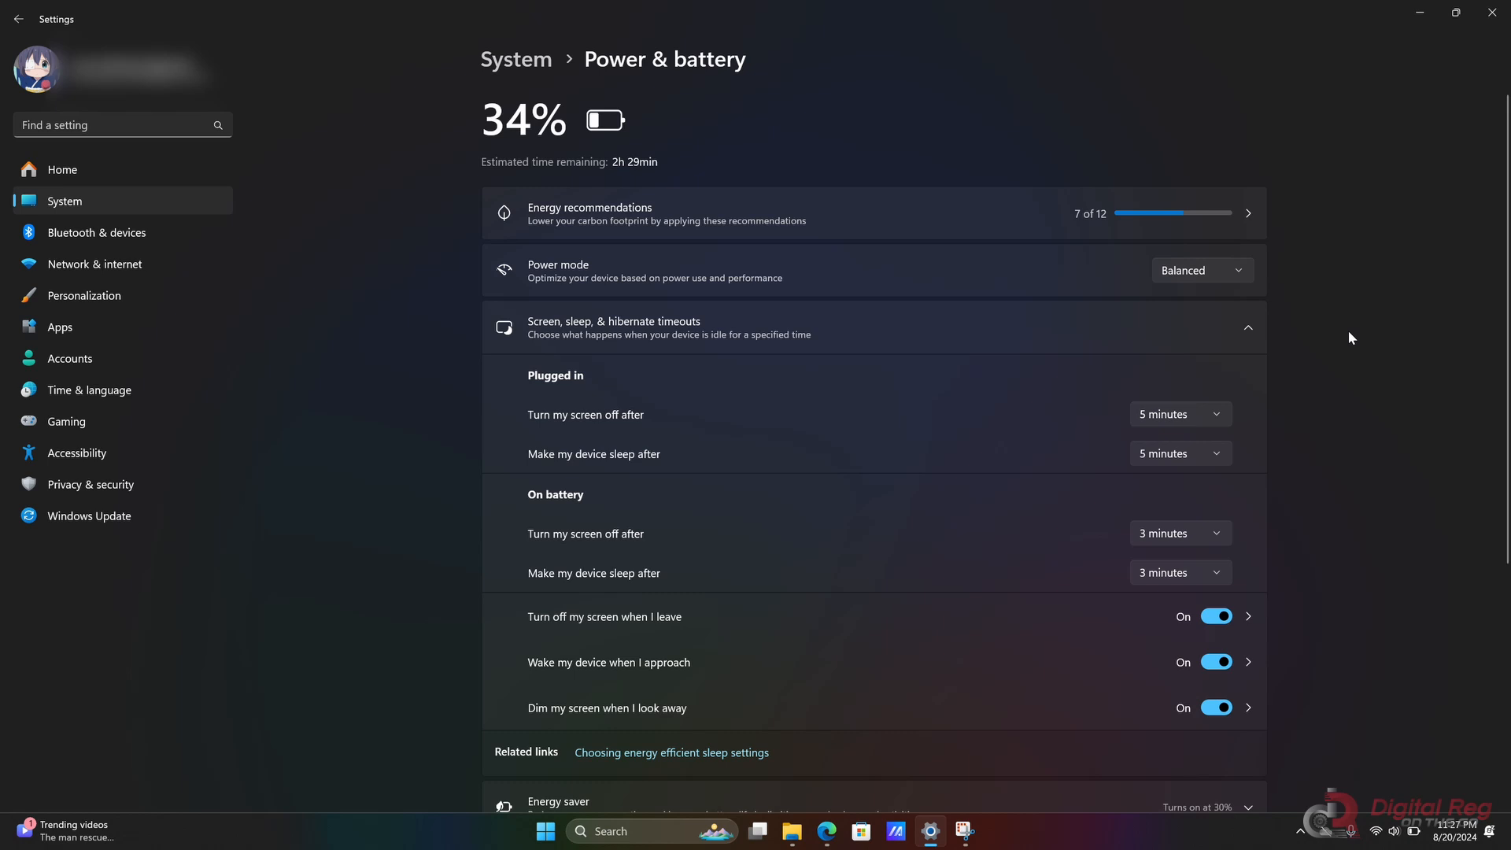
# Step: Scroll to the presence-based screen-off, wake and dim options, all enabled
pyautogui.scroll(-3)
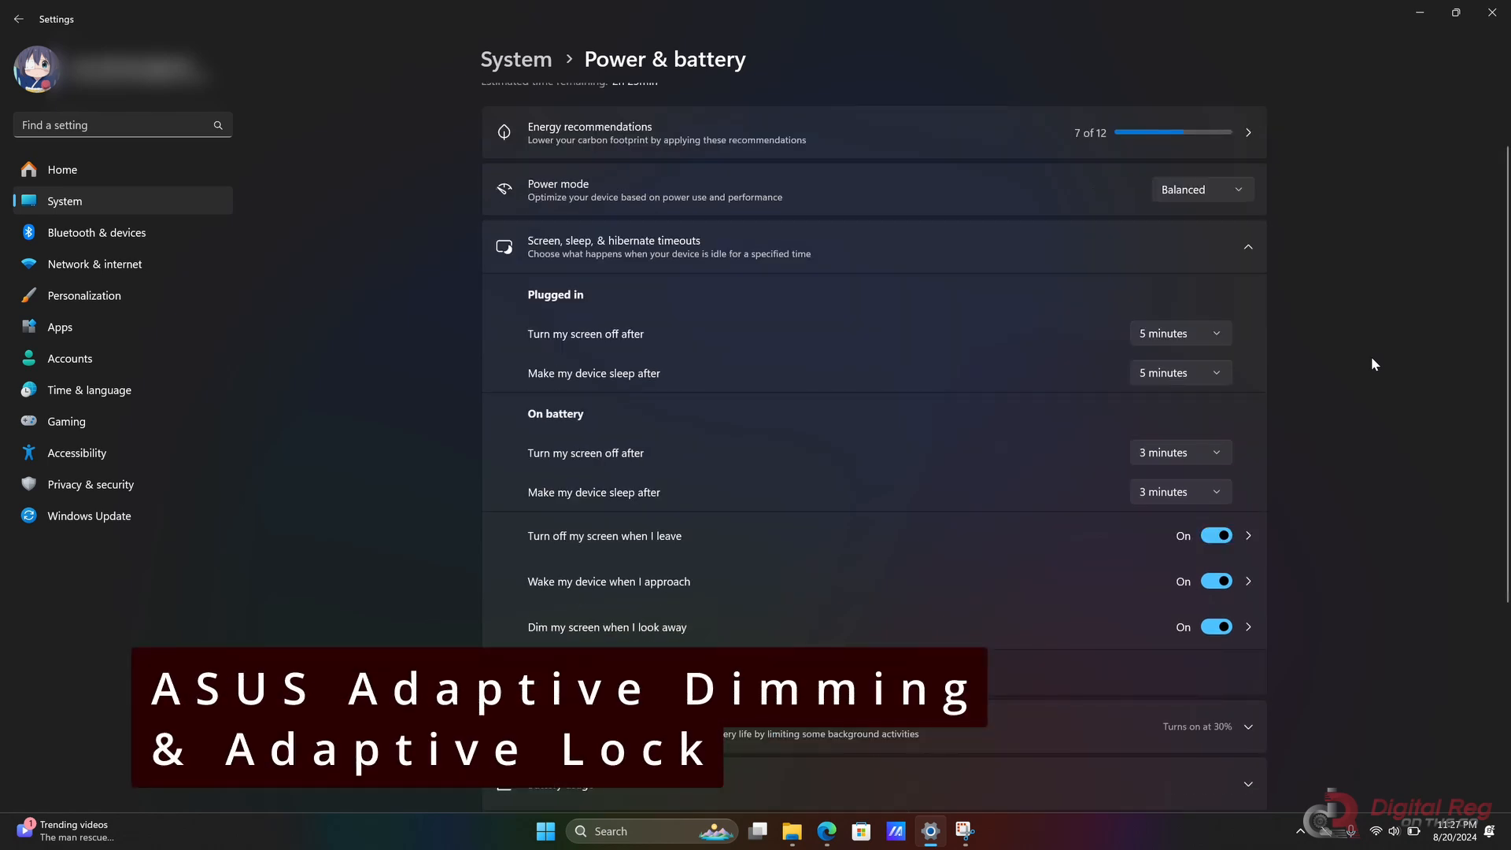
pyautogui.scroll(-3)
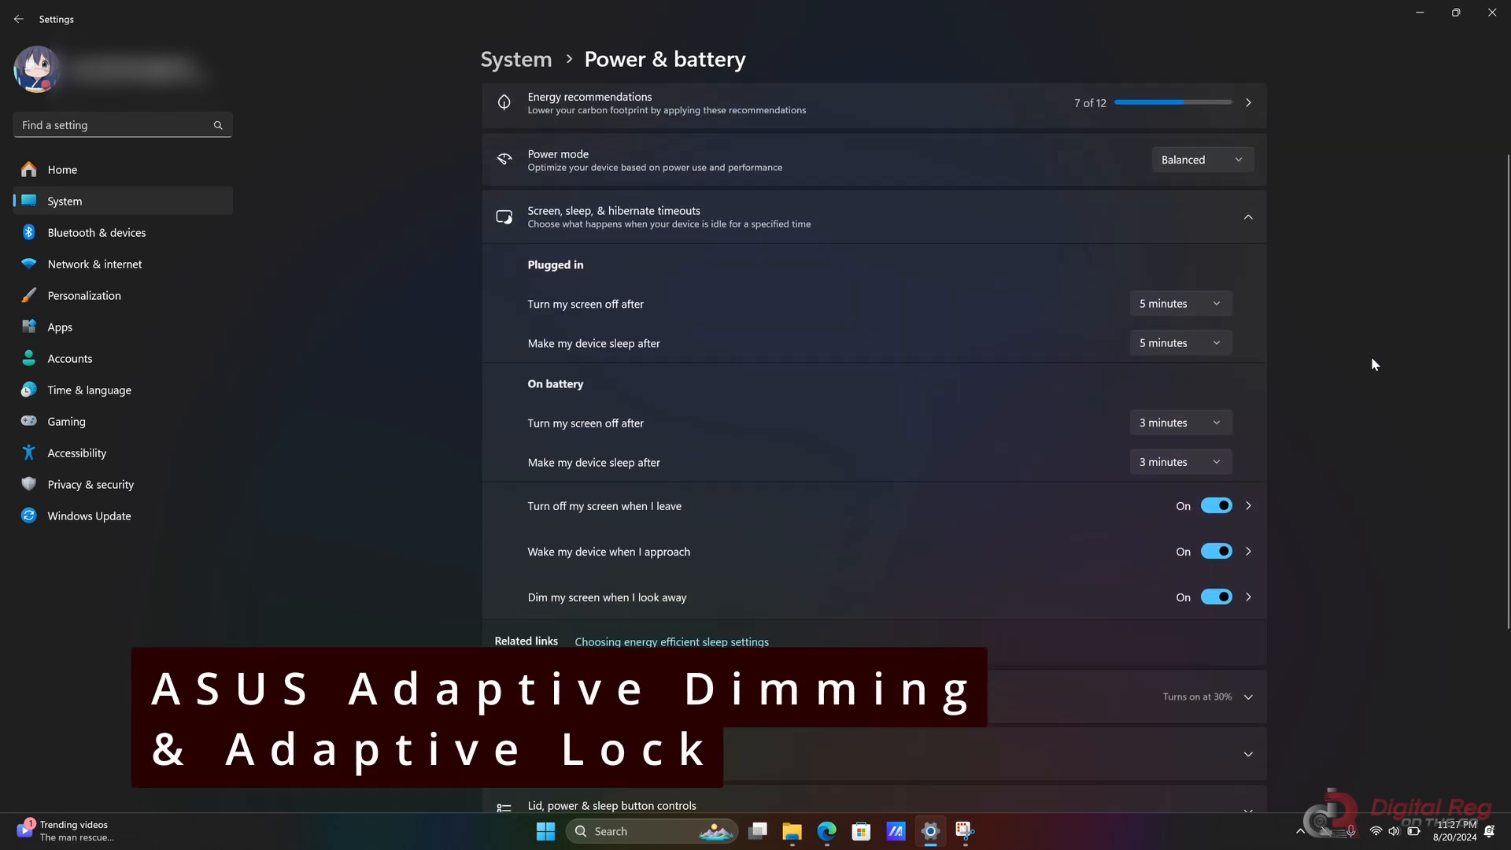